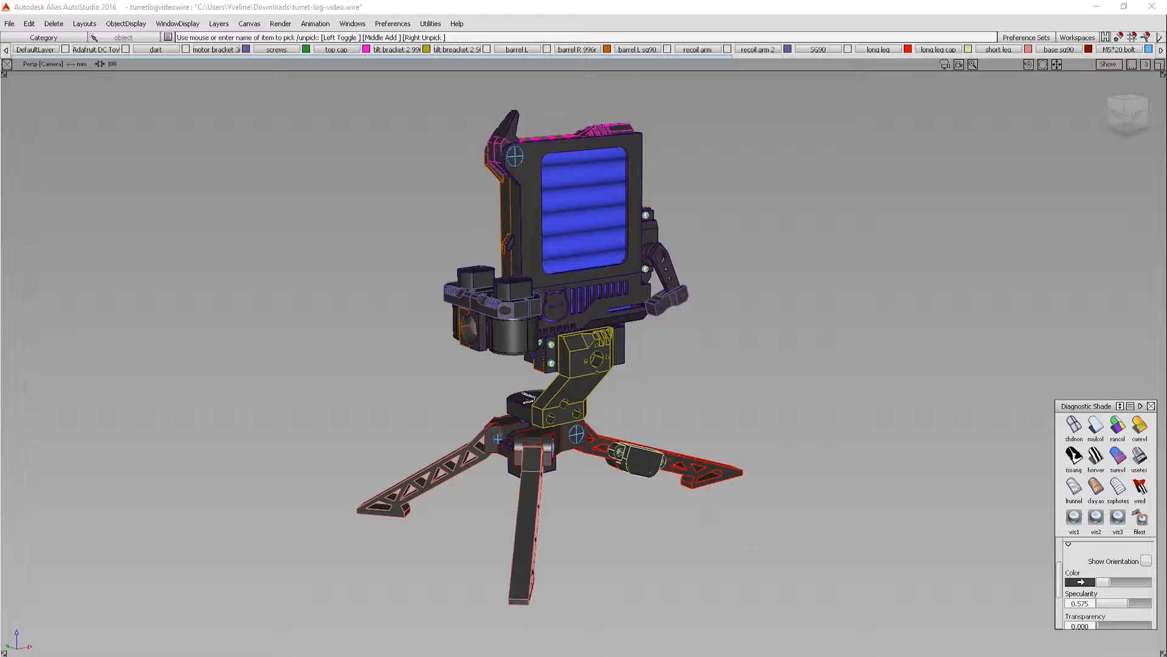
# Tumble the Perspective camera around to view the turret from the rear
pyautogui.moveTo(565, 336); pyautogui.dragTo(408, 383)
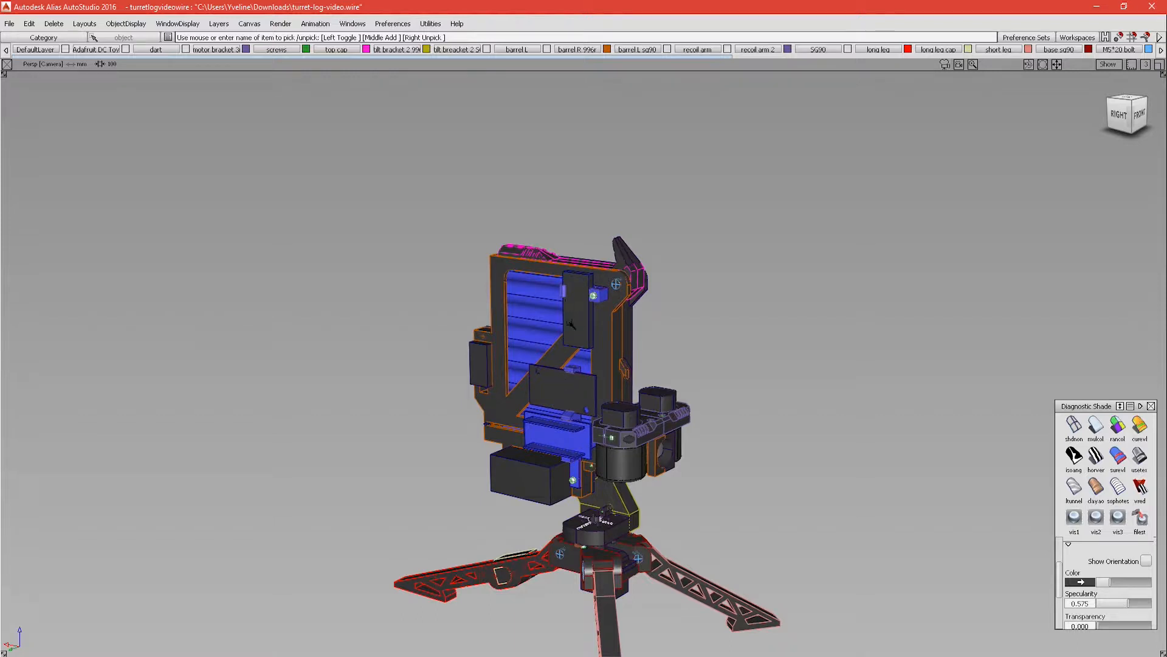
pyautogui.moveTo(581, 294)
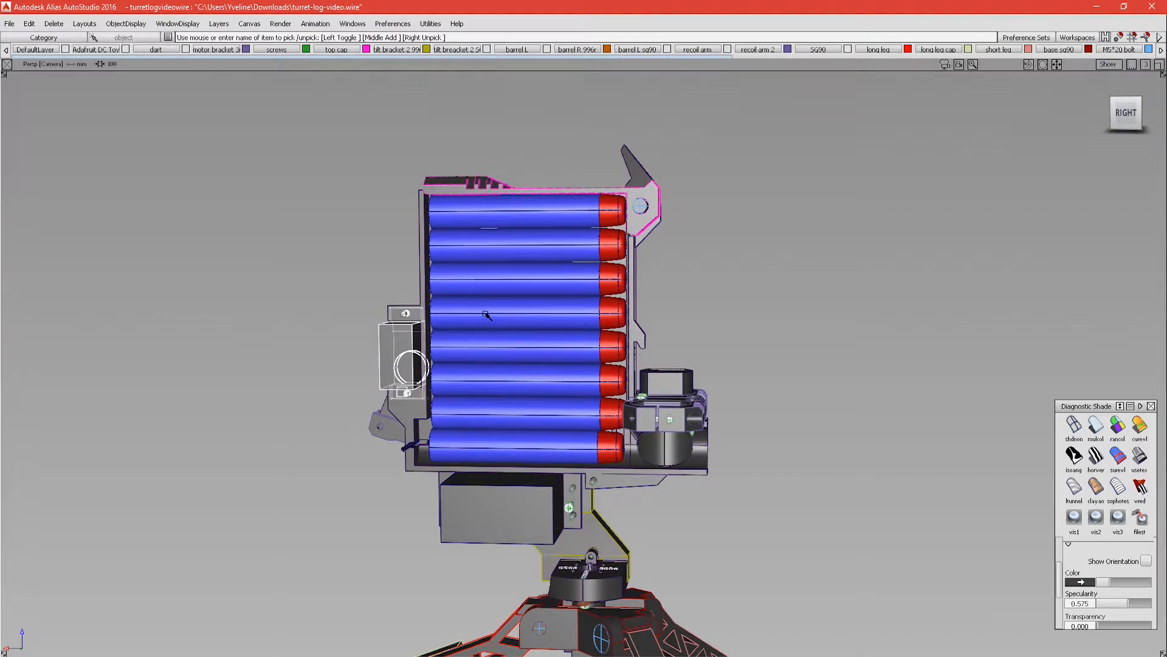
pyautogui.moveTo(681, 490)
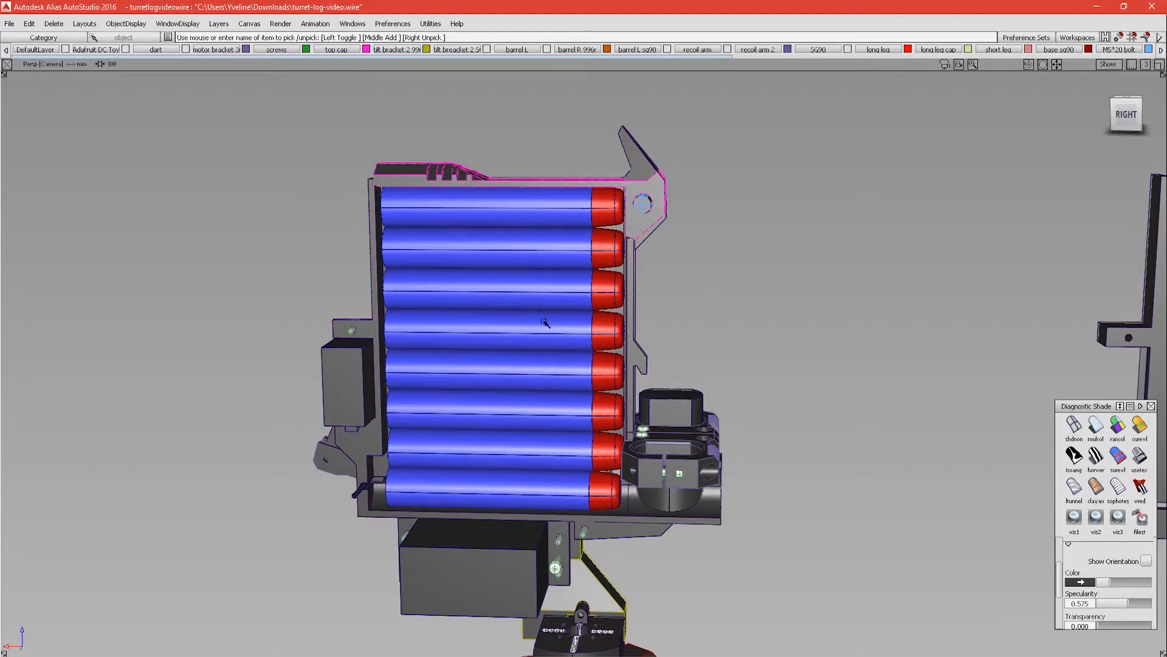
pyautogui.moveTo(641, 332)
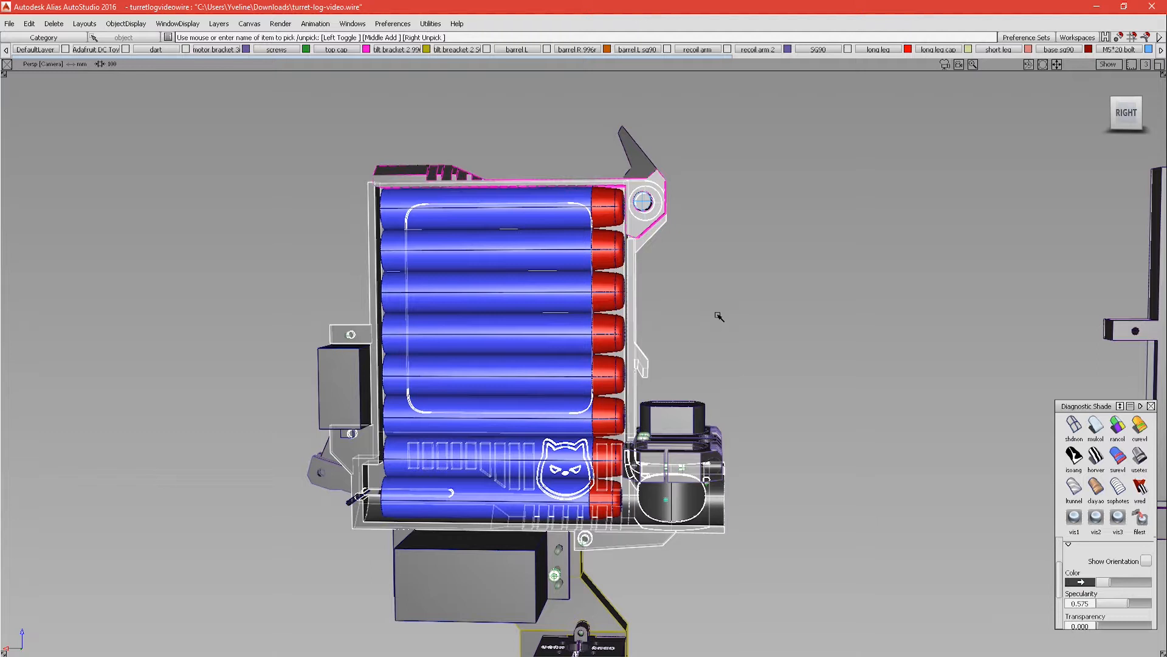
pyautogui.moveTo(719, 308)
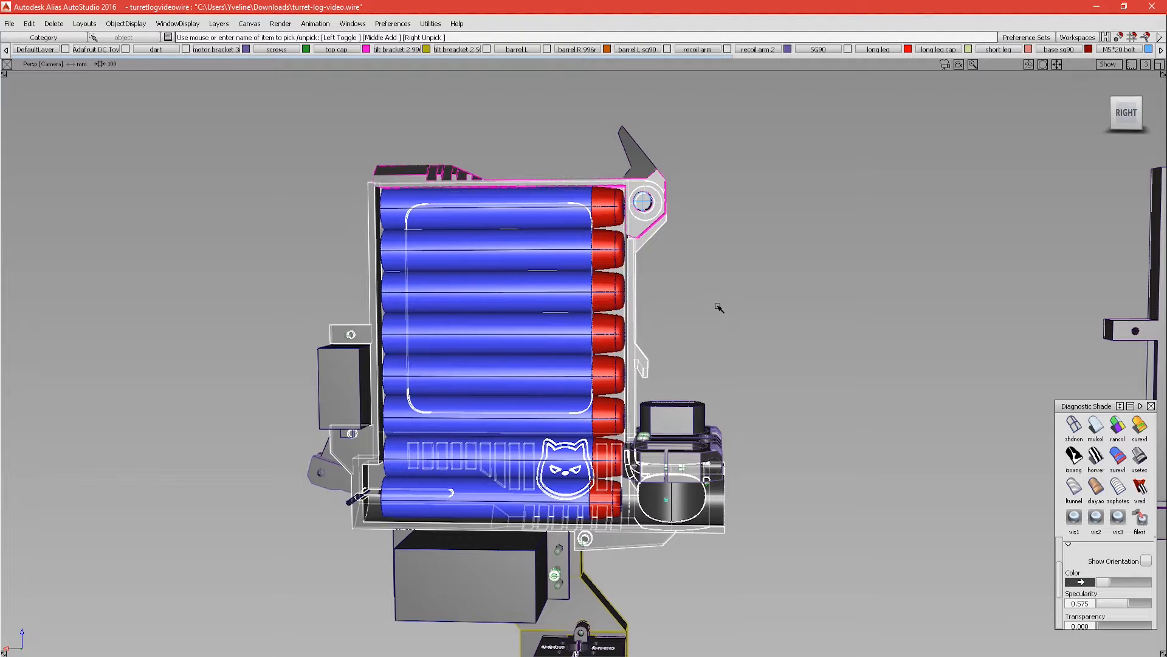
pyautogui.moveTo(718, 307)
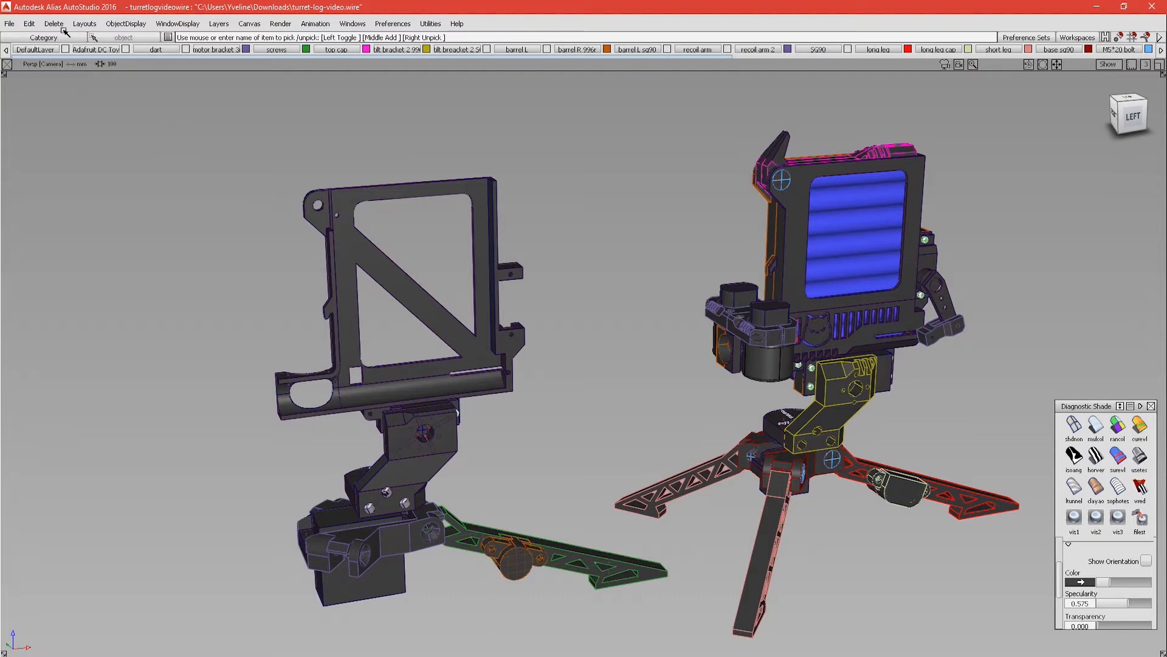
pyautogui.moveTo(648, 320)
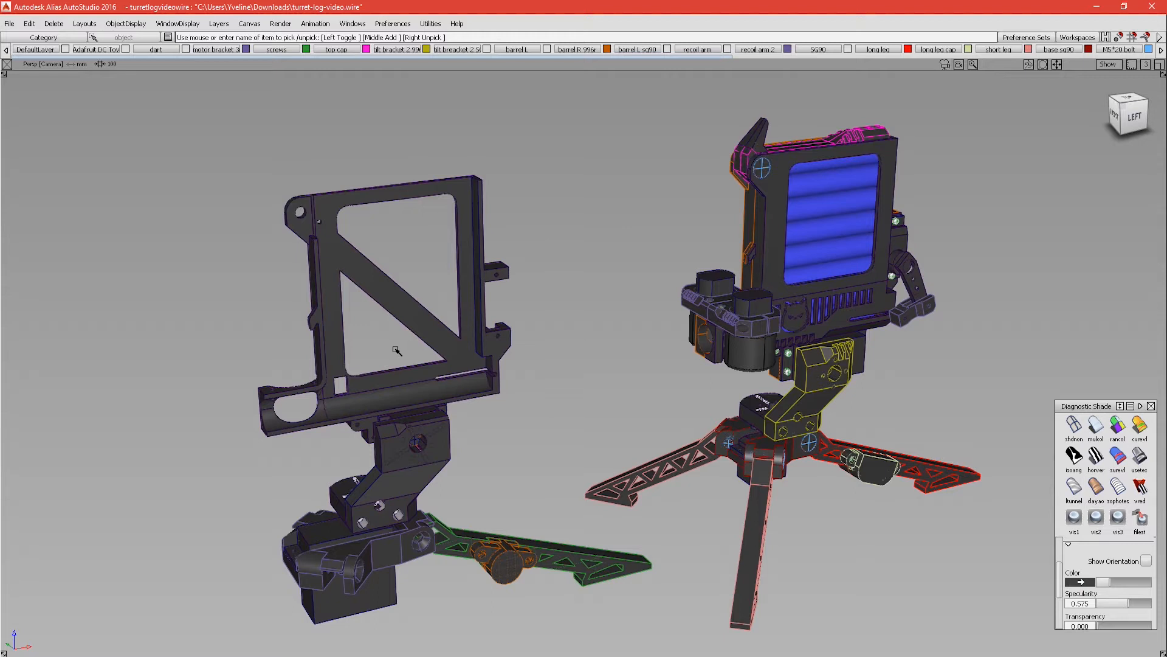
pyautogui.moveTo(392, 329)
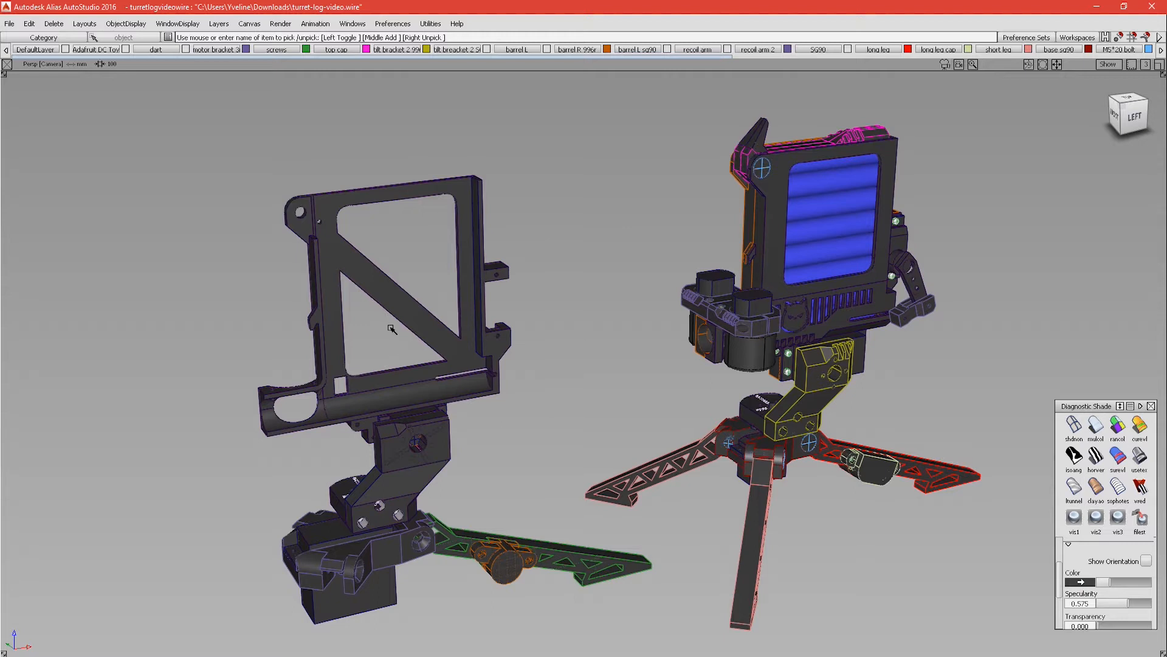